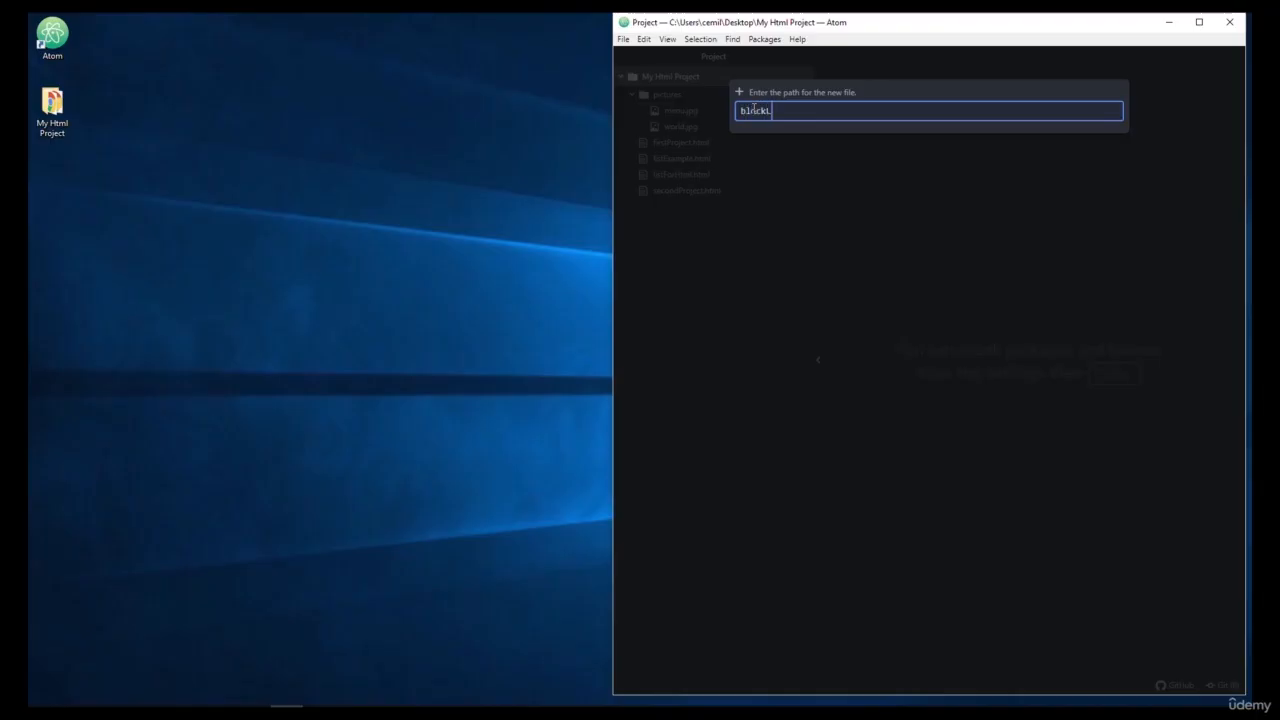
- Enter blockLevelInlineElement.html as the new file's path in My Html Project
{"action": "type", "text": "LevelIn1"}
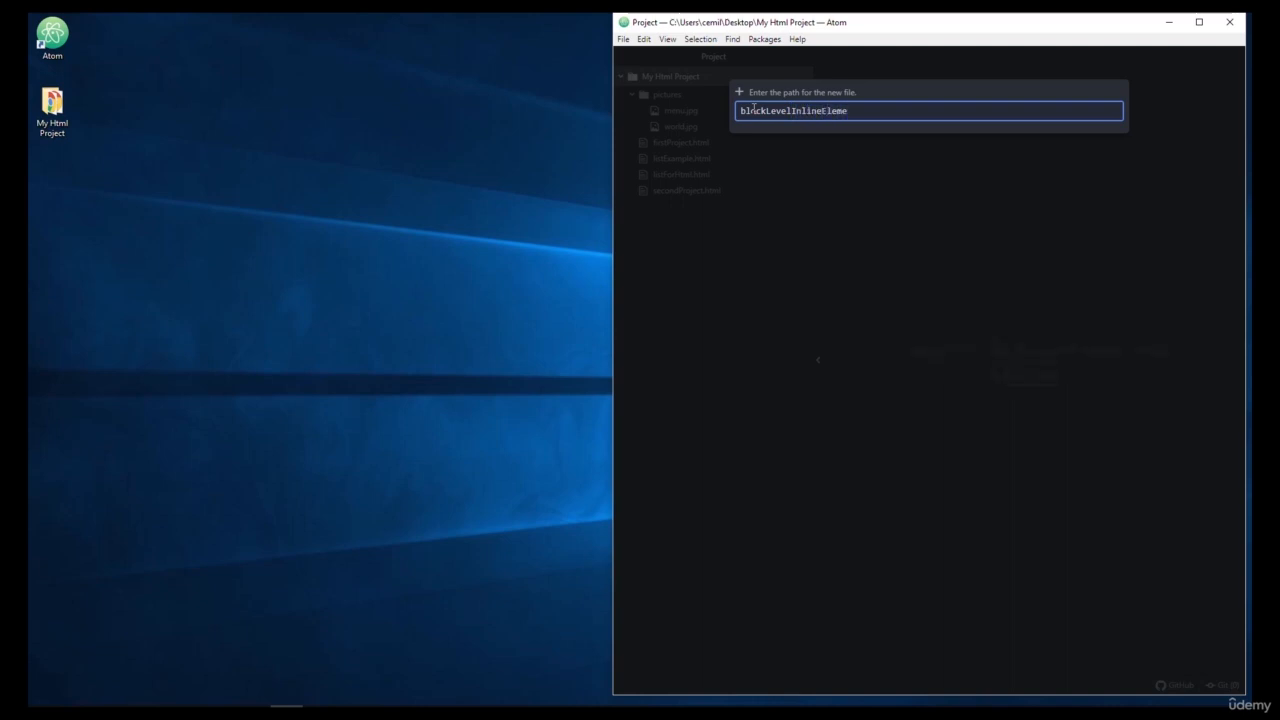
{"action": "type", "text": "nt."}
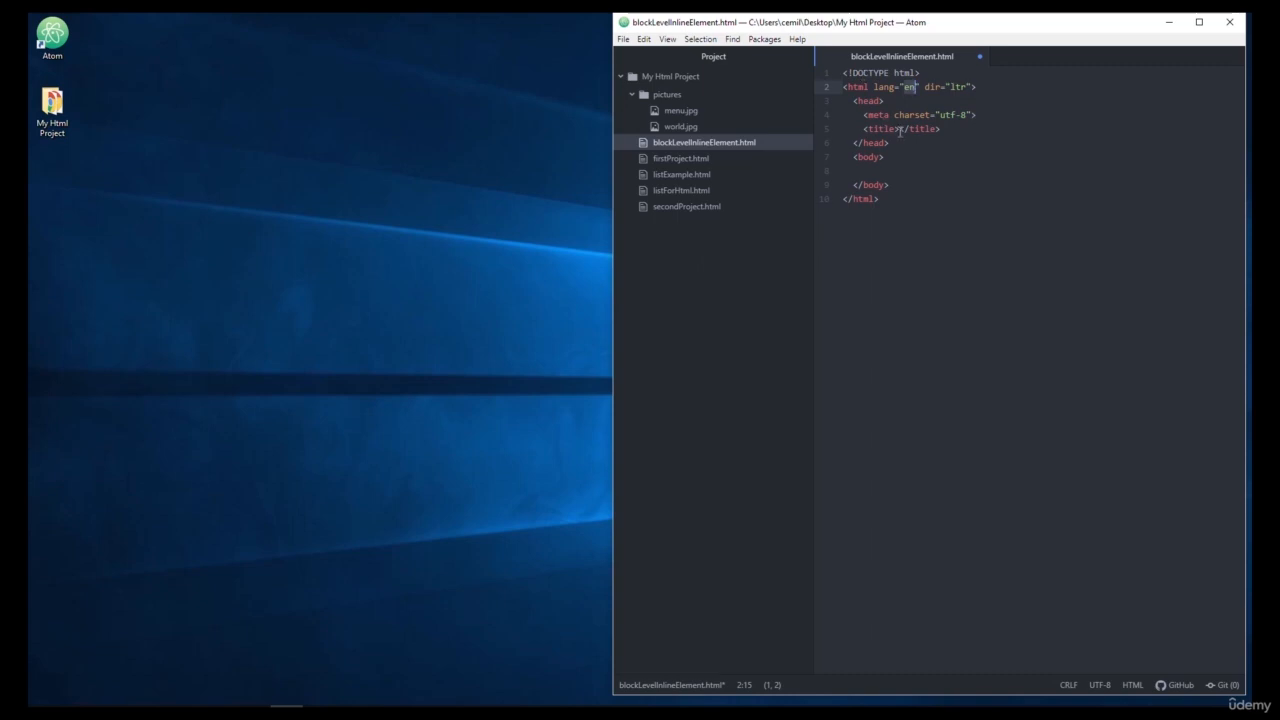
- Set the page title to 'Block Level' and add an <hr> tag in the body
{"action": "type", "text": "Block Leve"}
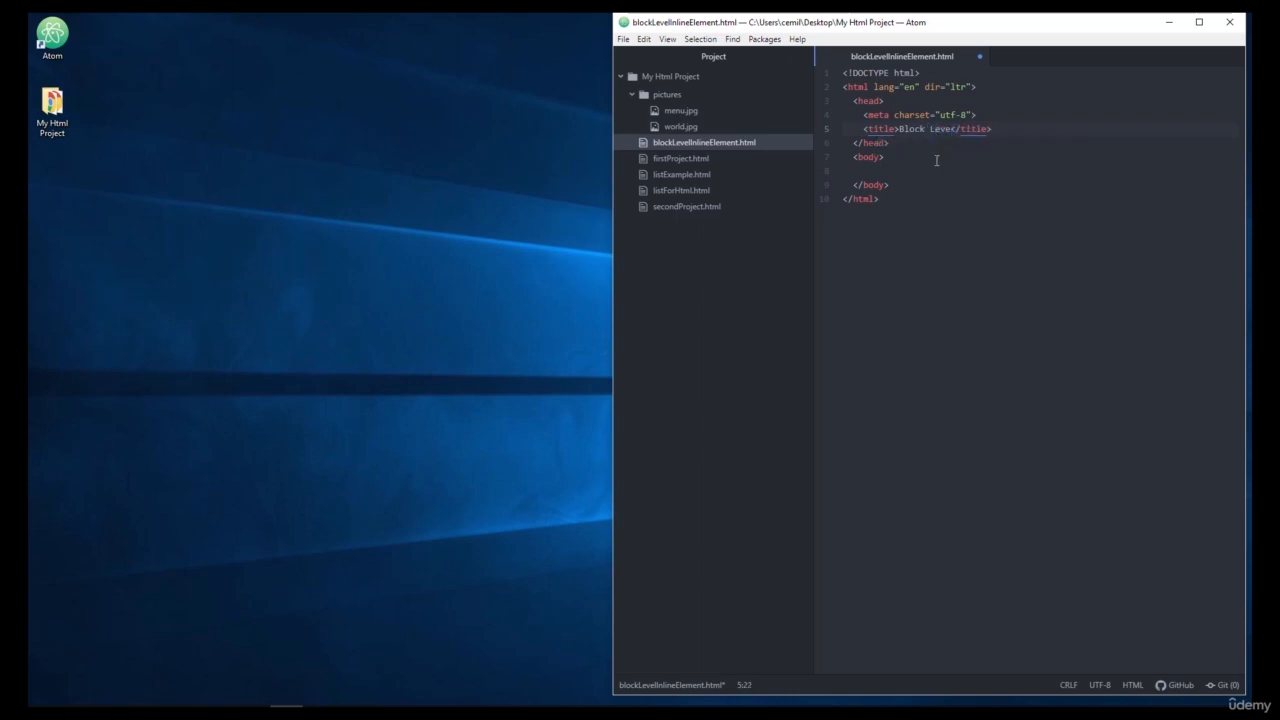
{"action": "type", "text": "hr>"}
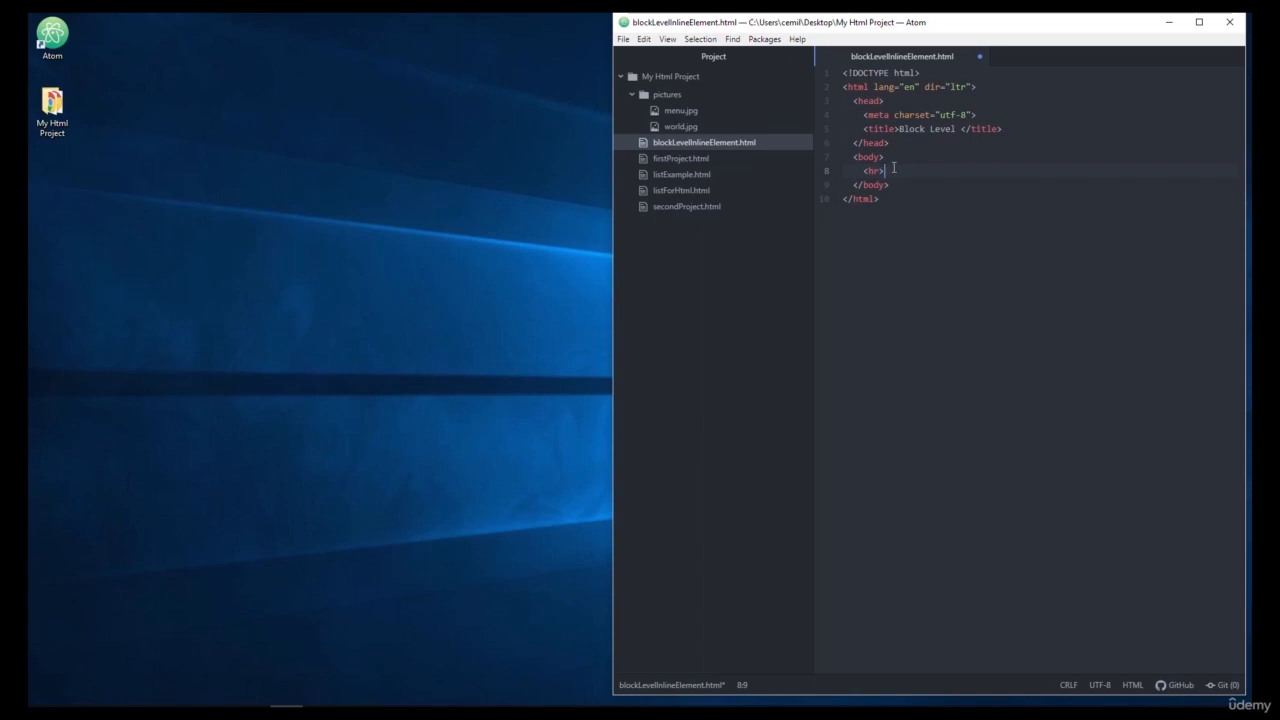
{"action": "mouse_move", "coordinate": [822, 183]}
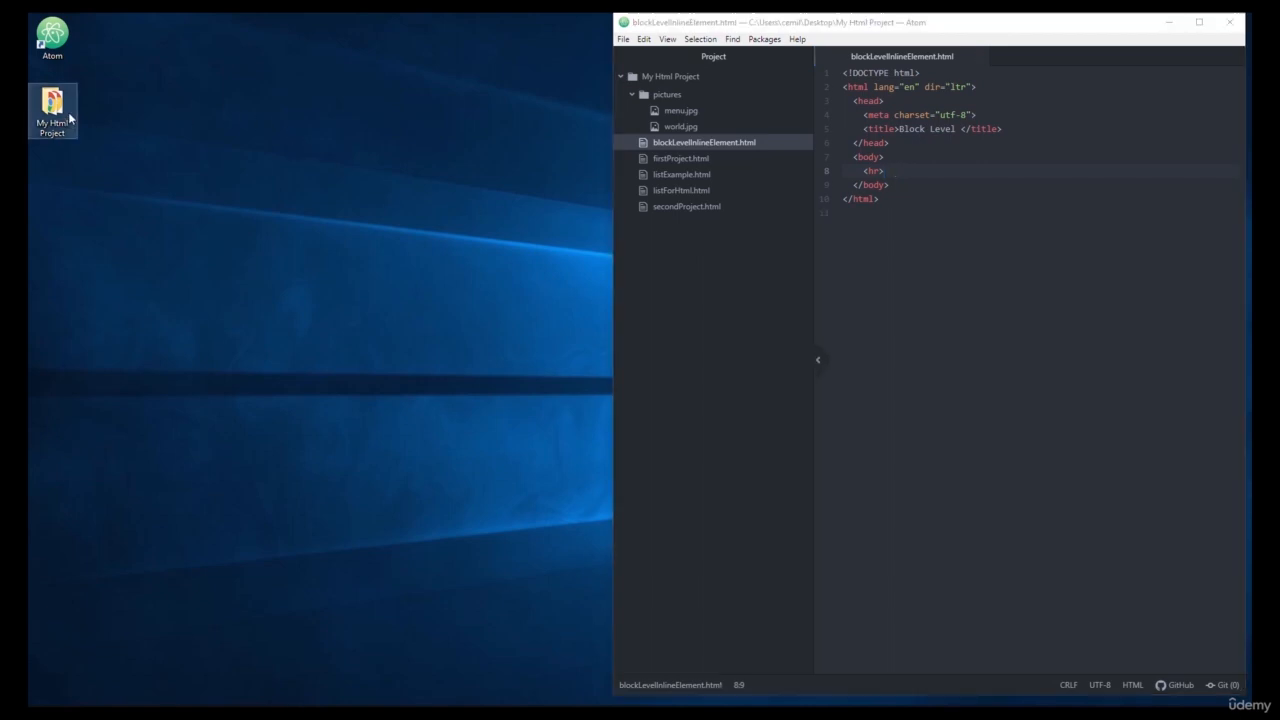
- Open the page in Chrome, add more <hr> tags, and start a width on the first
{"action": "double_click", "coordinate": [52, 110]}
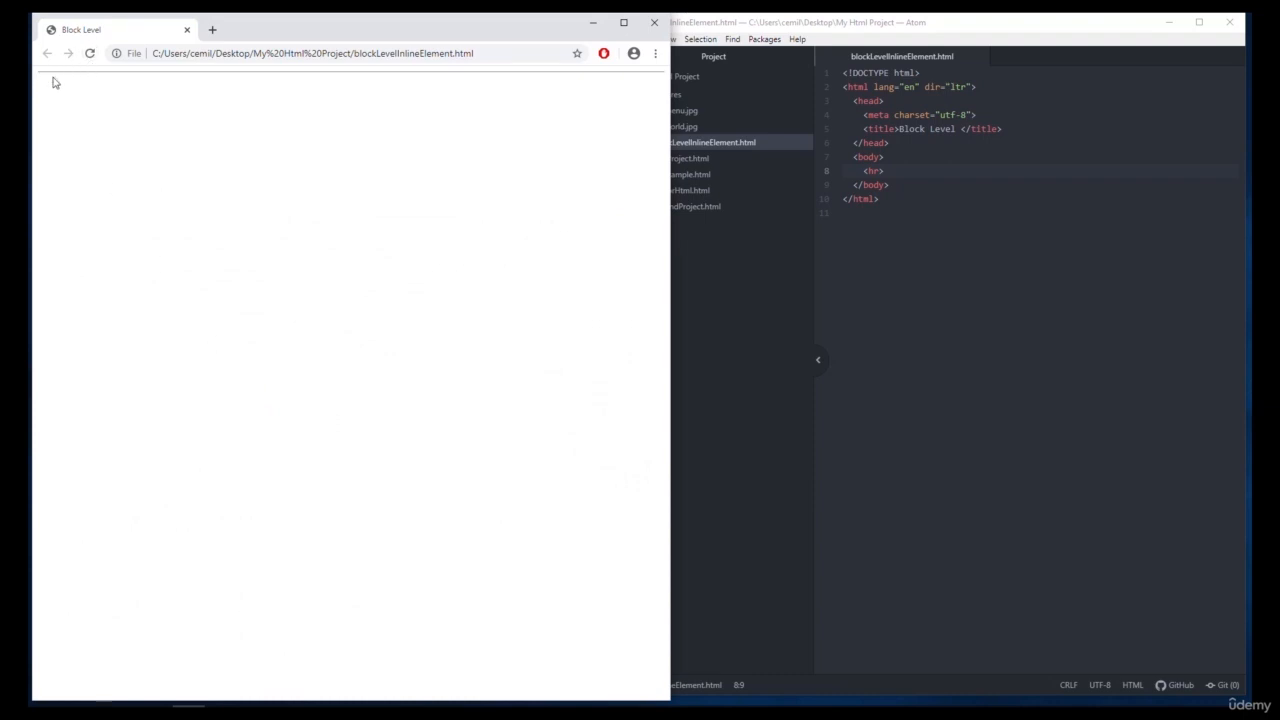
{"action": "mouse_move", "coordinate": [661, 81]}
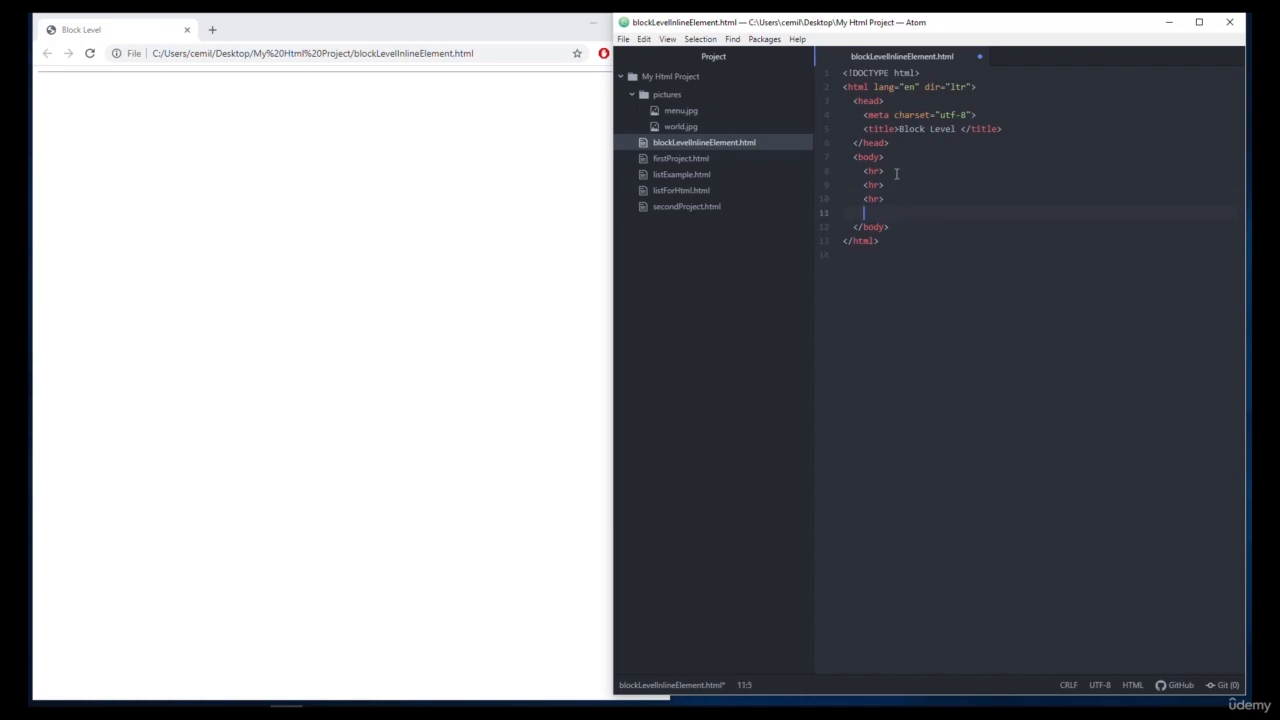
{"action": "type", "text": "<hr>"}
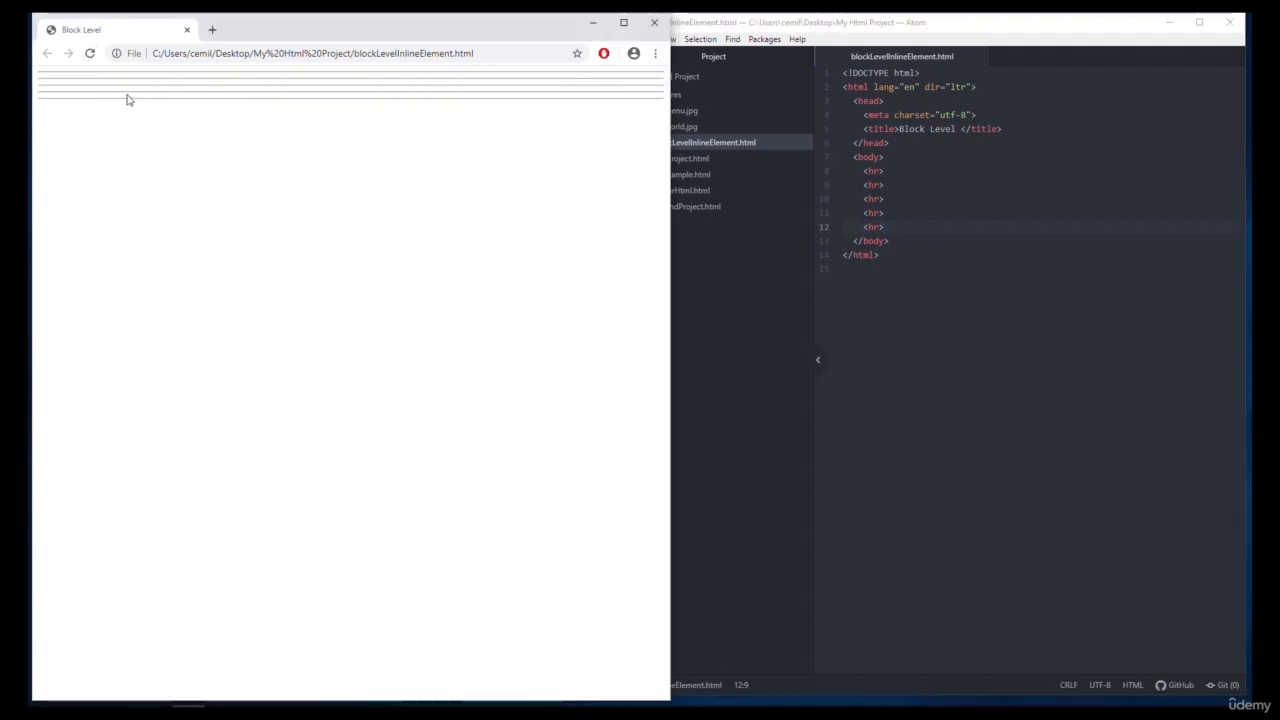
{"action": "type", "text": "width=\"400"}
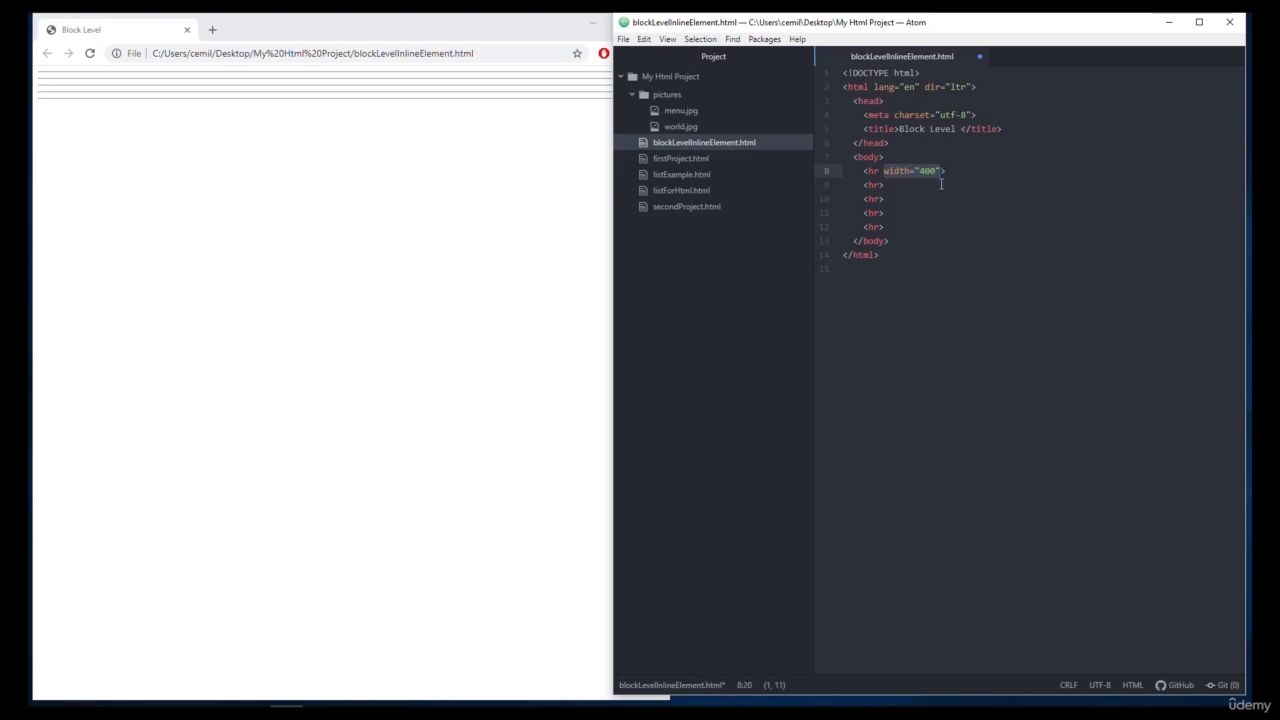
- Add width="400" to each of the five <hr> tags and refresh Chrome
{"action": "type", "text": "width=\"400\""}
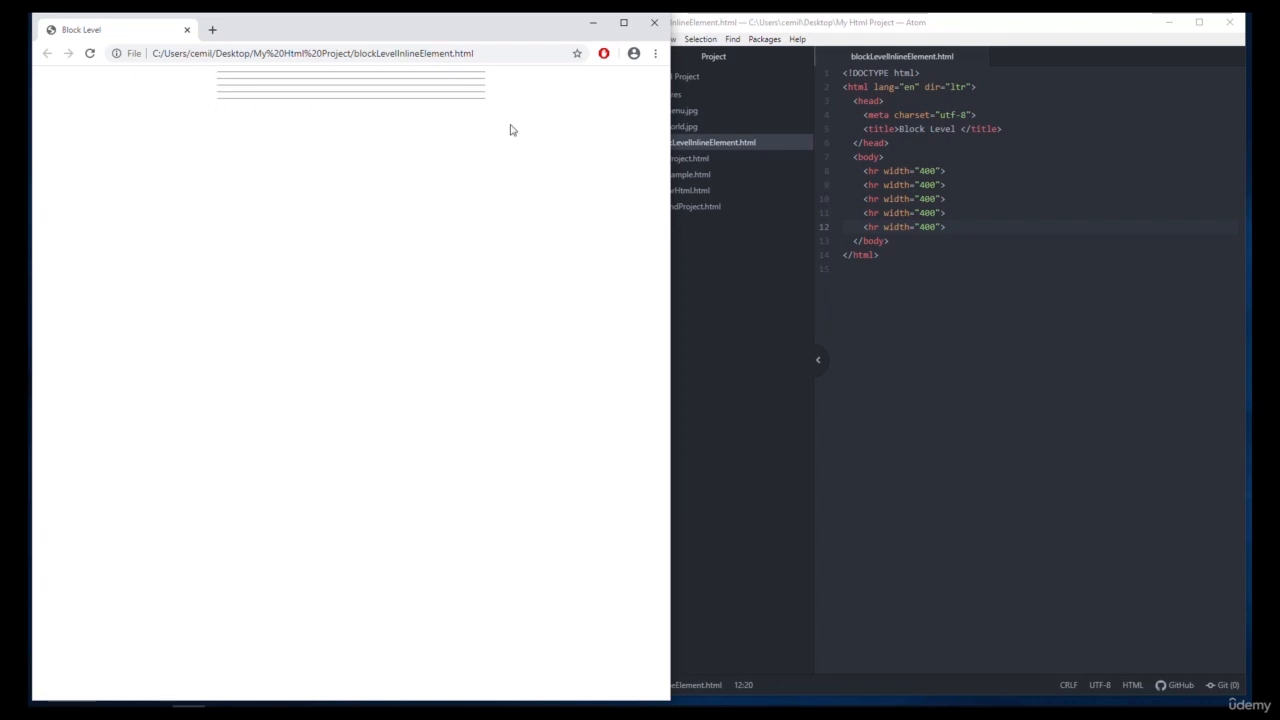
{"action": "mouse_move", "coordinate": [222, 83]}
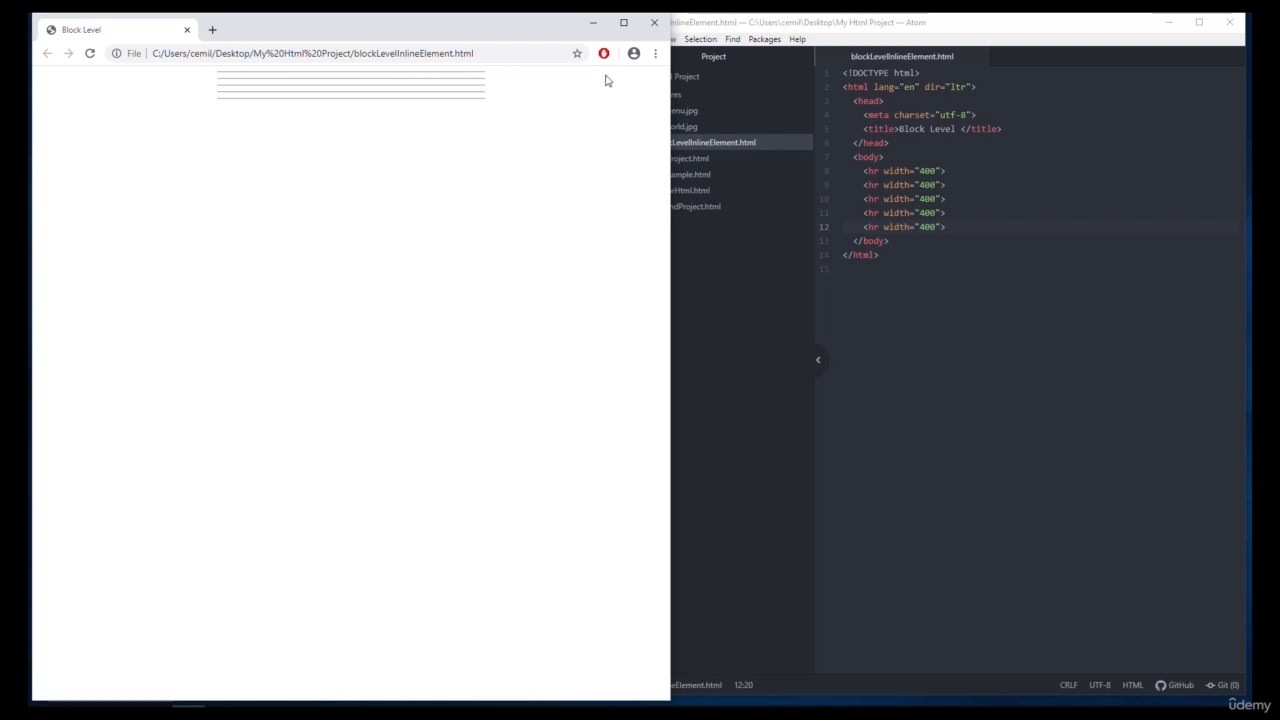
{"action": "mouse_move", "coordinate": [642, 80]}
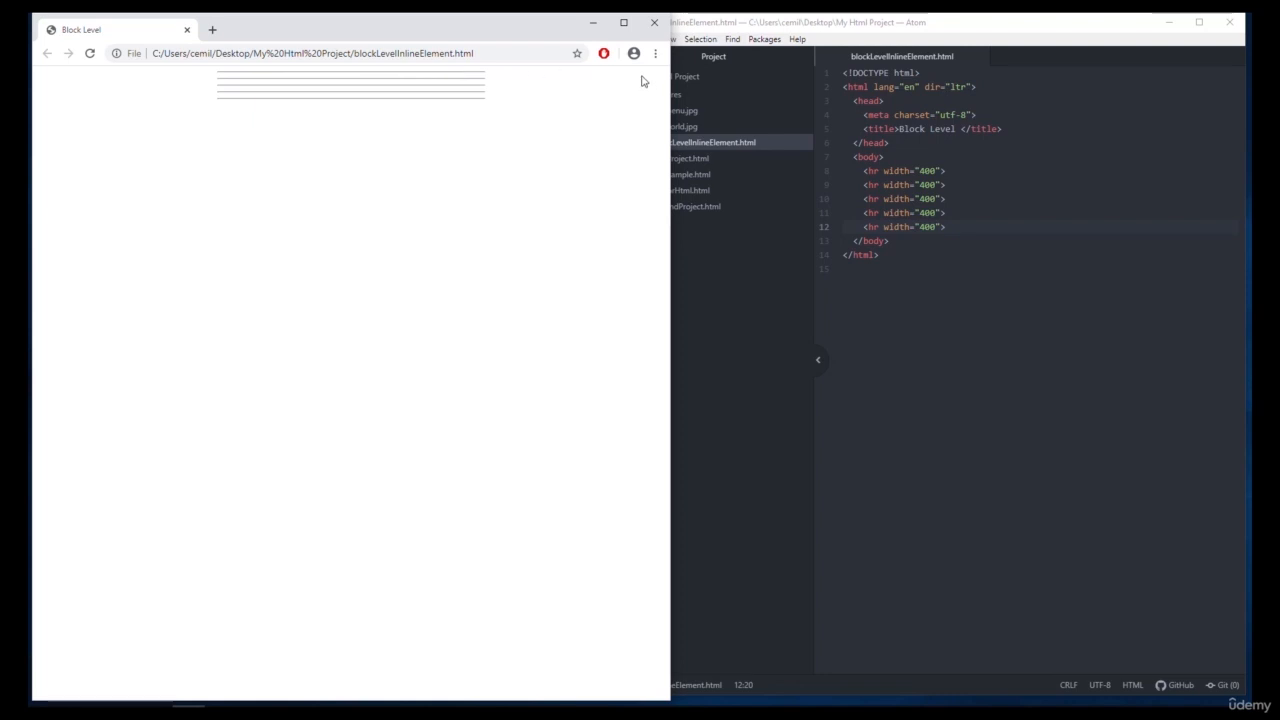
{"action": "mouse_move", "coordinate": [493, 89]}
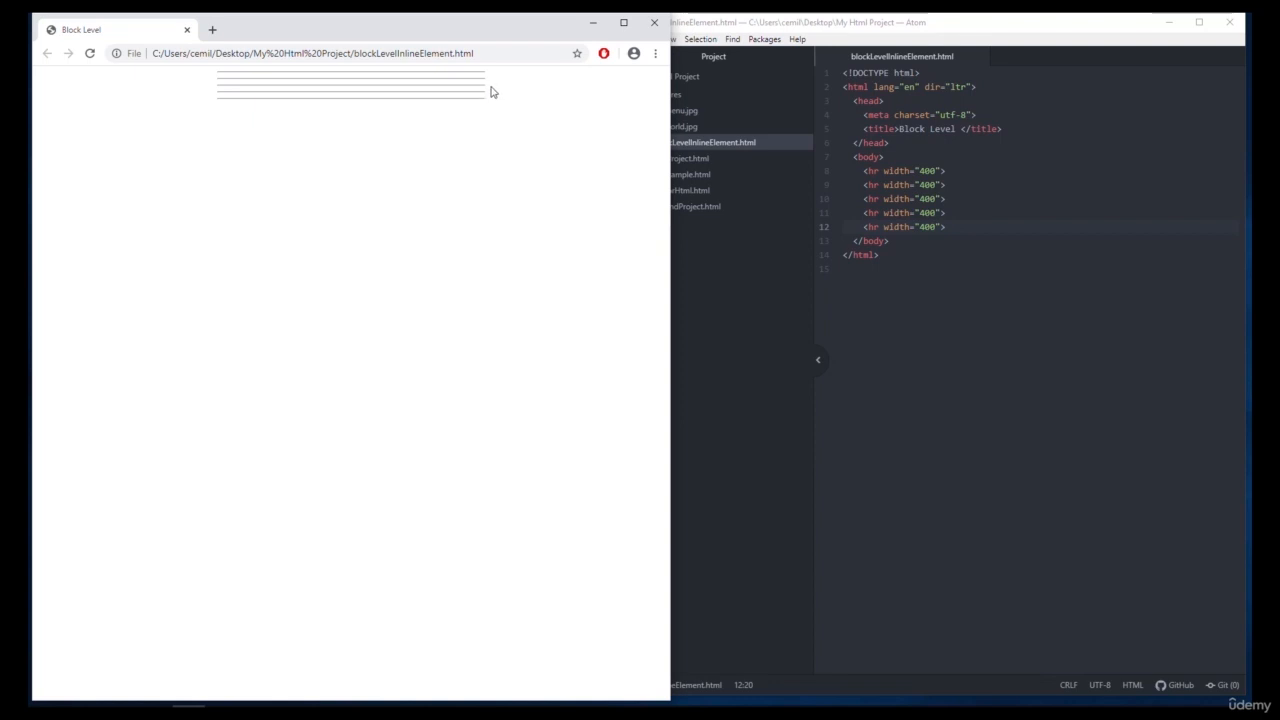
{"action": "mouse_move", "coordinate": [492, 86]}
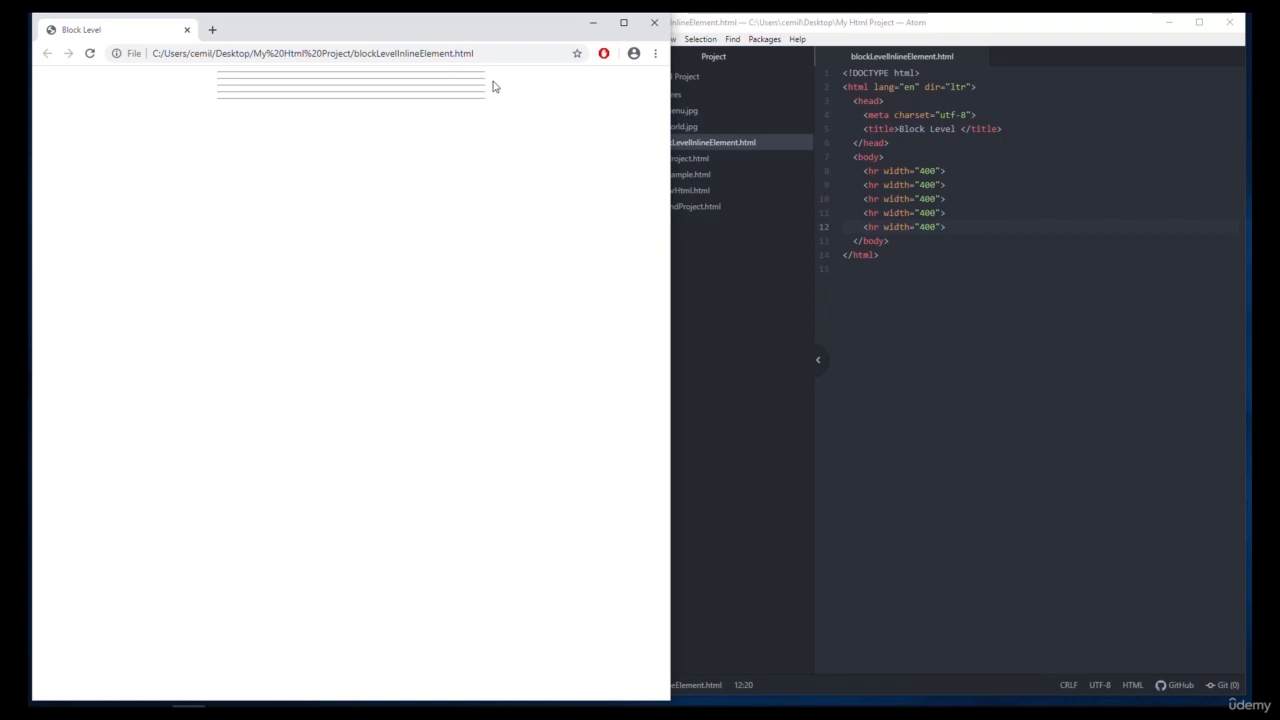
{"action": "mouse_move", "coordinate": [490, 99]}
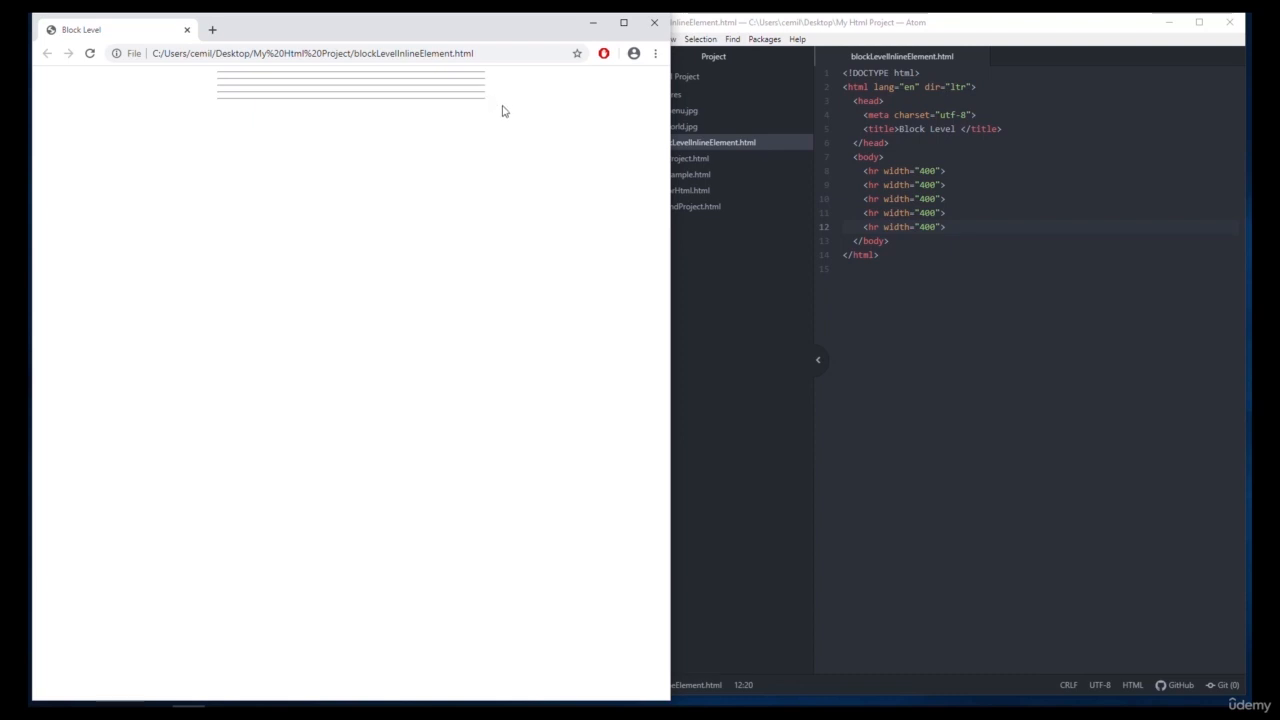
{"action": "mouse_move", "coordinate": [519, 123]}
{"action": "type", "text": "<p>This is</p>"}
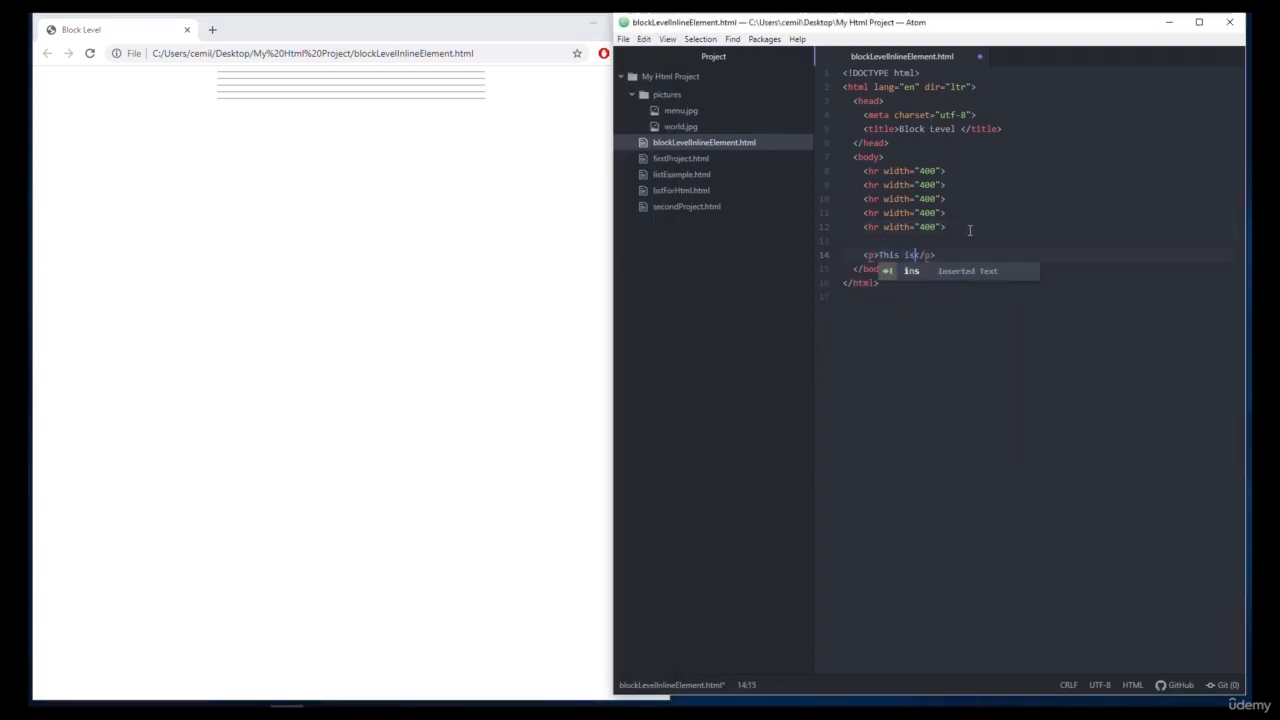
- Add a second 'This is a paragraph' <p> and move the first inside a new div
{"action": "type", "text": "a paragraph"}
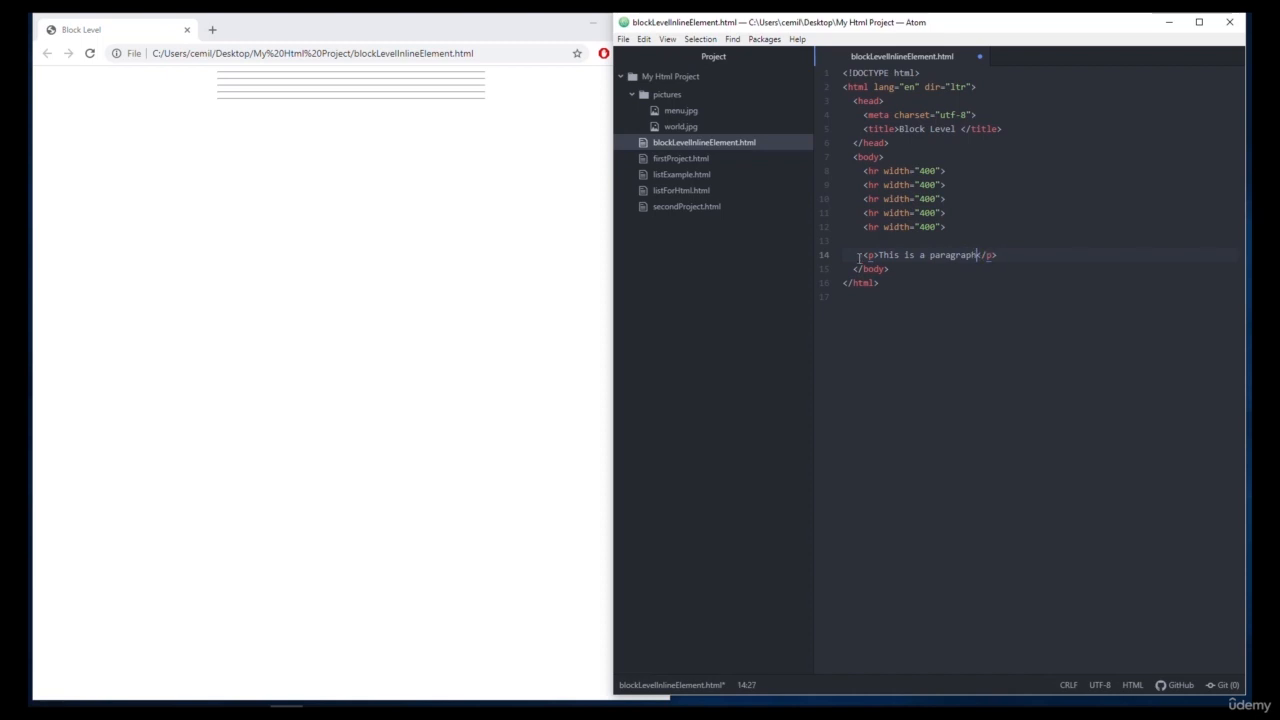
{"action": "type", "text": "<p>This is a paragraph</p>"}
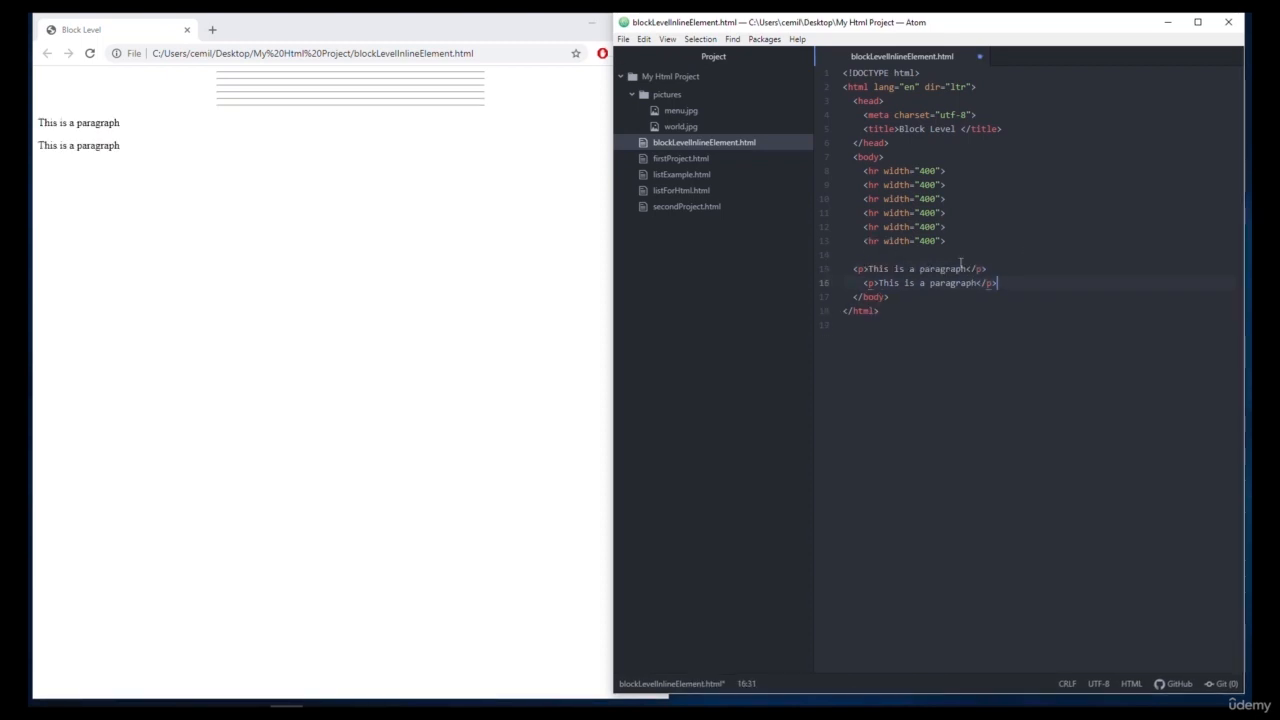
{"action": "type", "text": "div class=\"\">"}
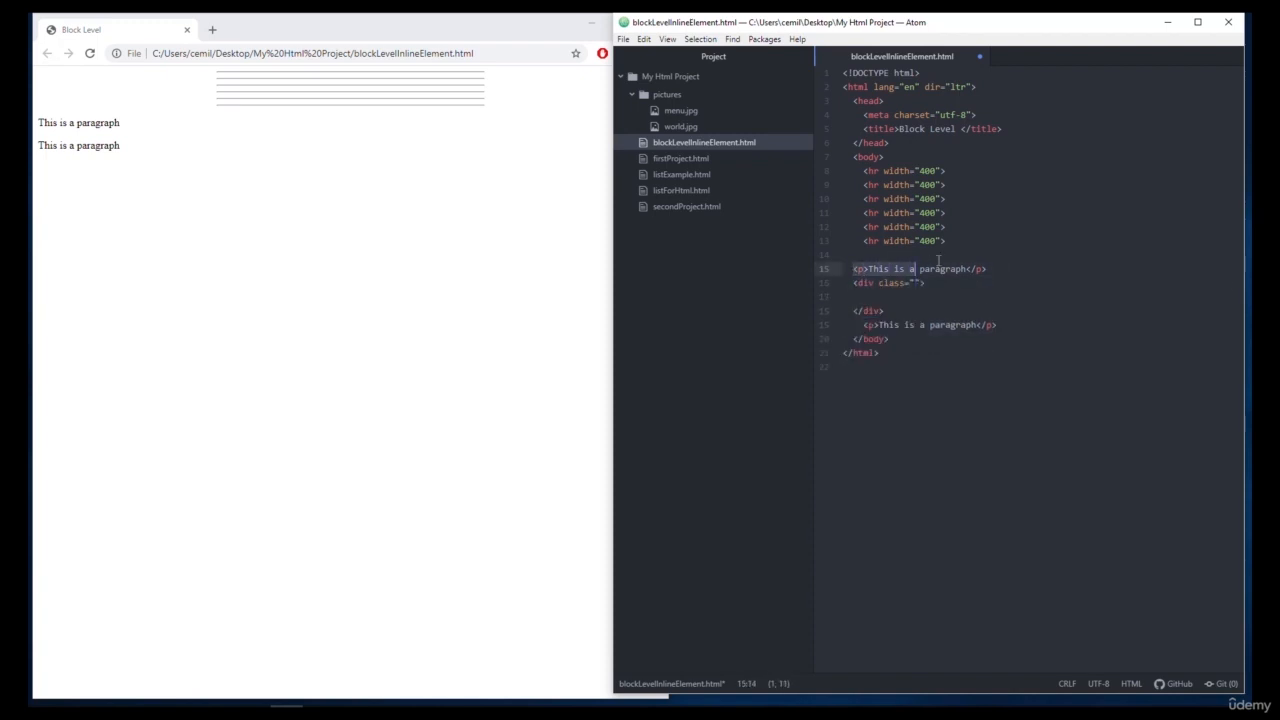
{"action": "key", "text": "Delete"}
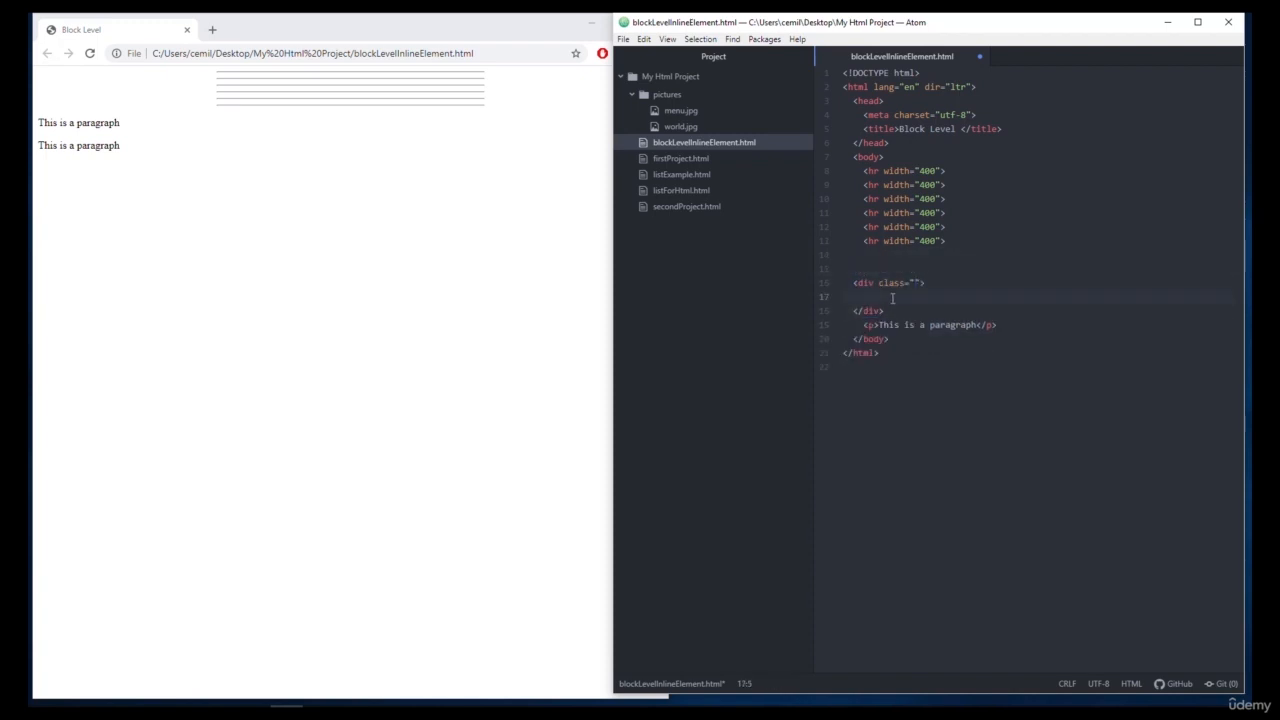
{"action": "type", "text": "<p>This is a paragraph</p>"}
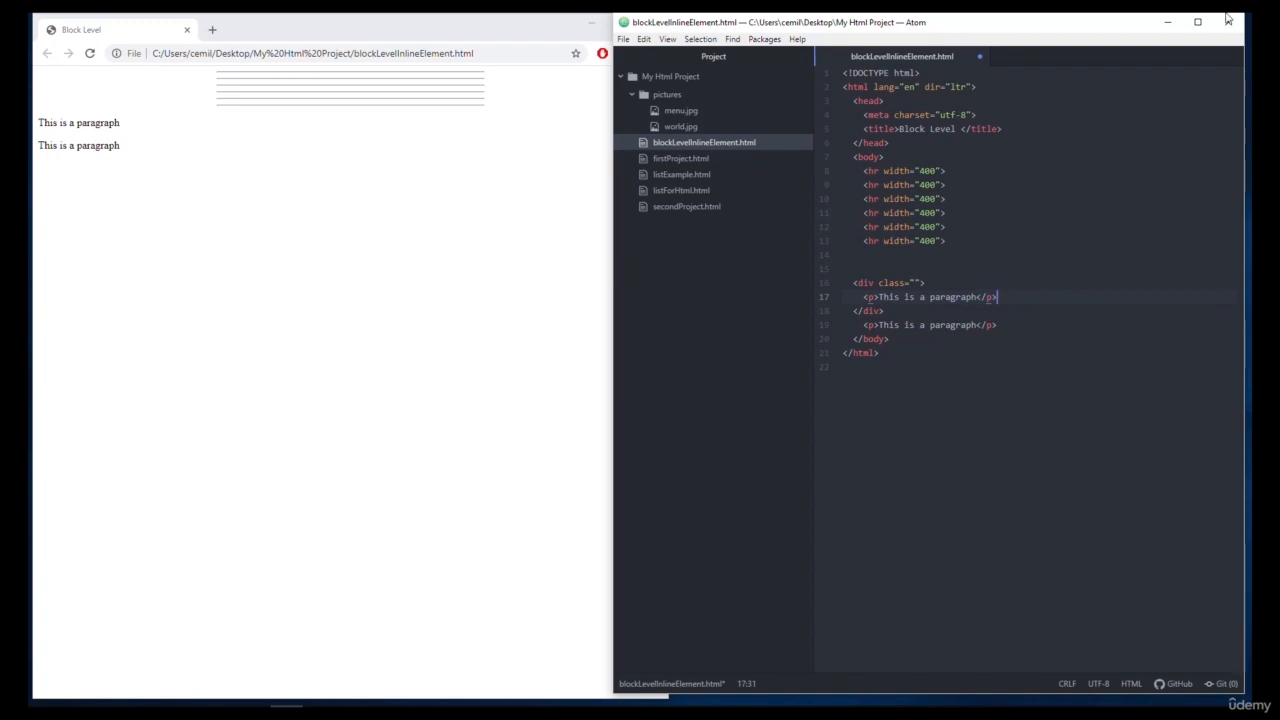
{"action": "mouse_move", "coordinate": [1090, 29]}
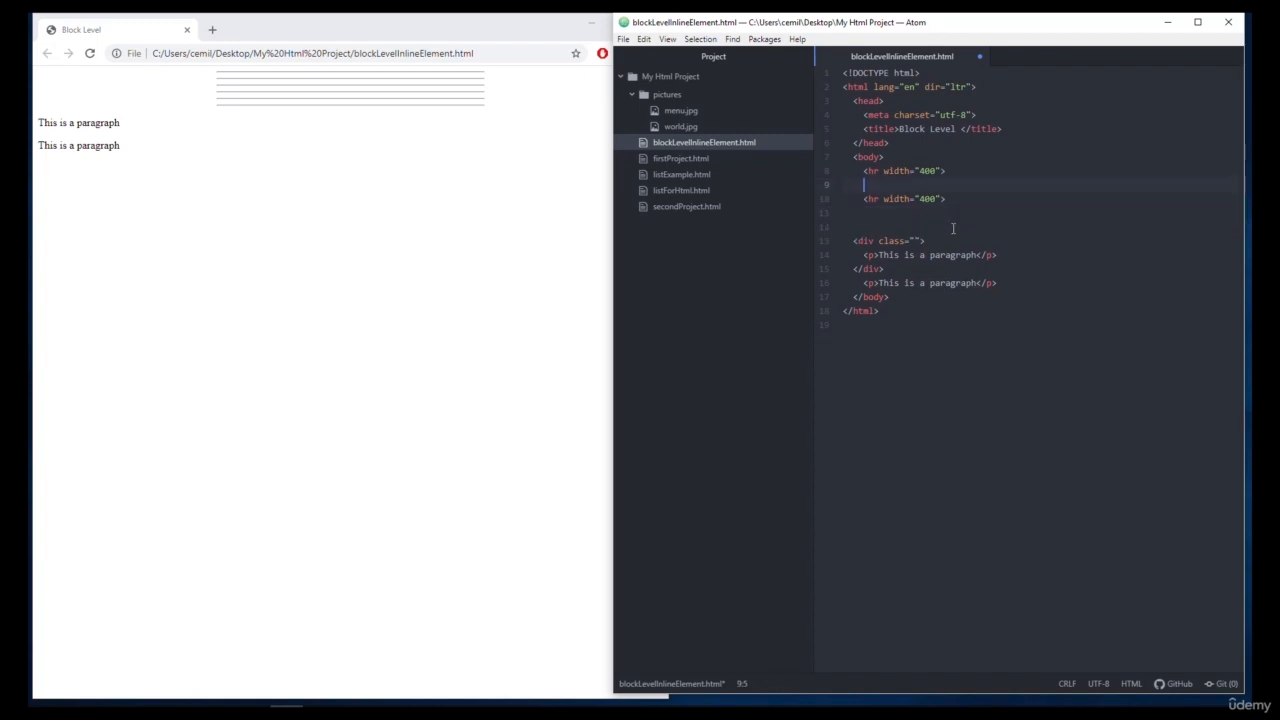
- Keep two <hr> rules with <br><br><br><br> between them
{"action": "type", "text": "<br>"}
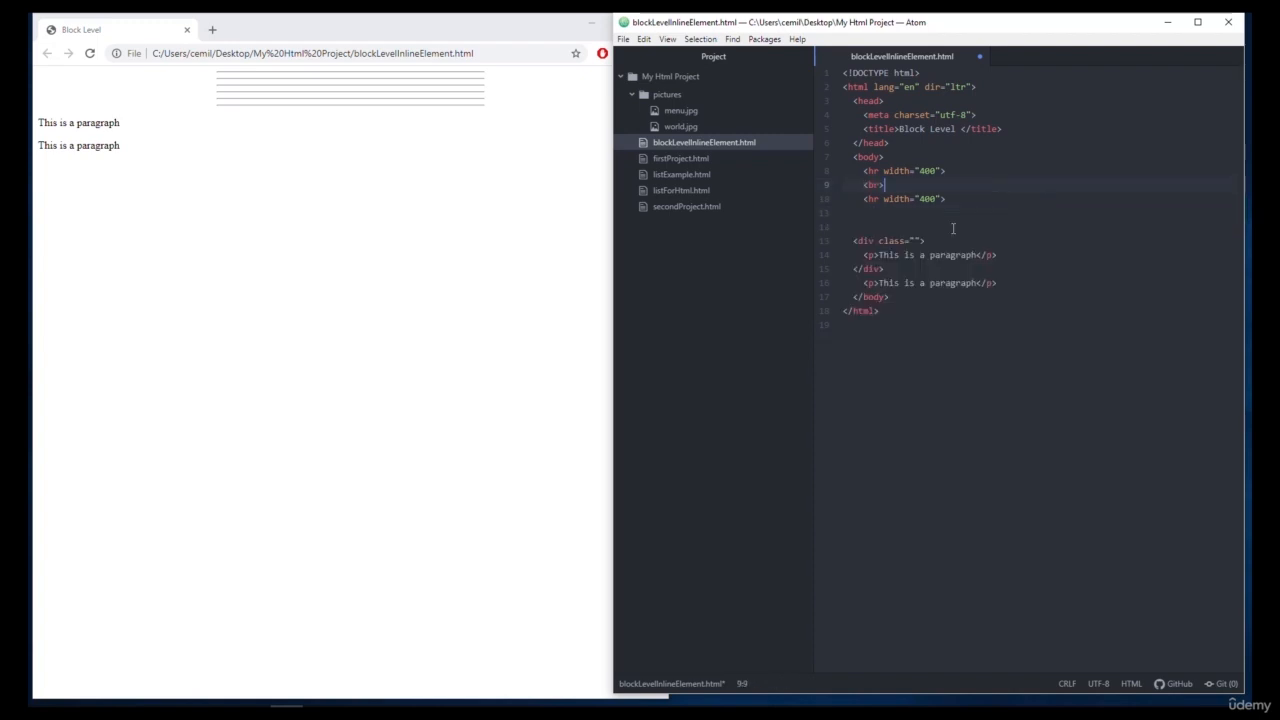
{"action": "type", "text": "<br><br><br><br>"}
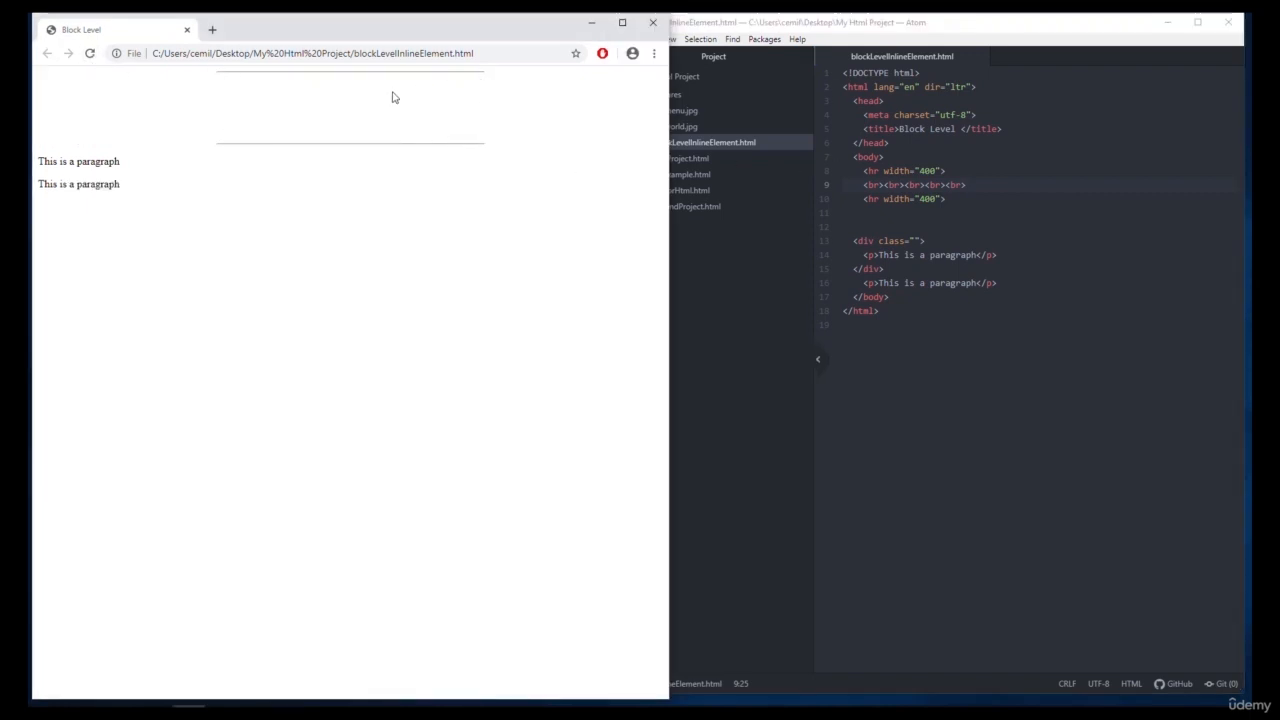
{"action": "mouse_move", "coordinate": [185, 82]}
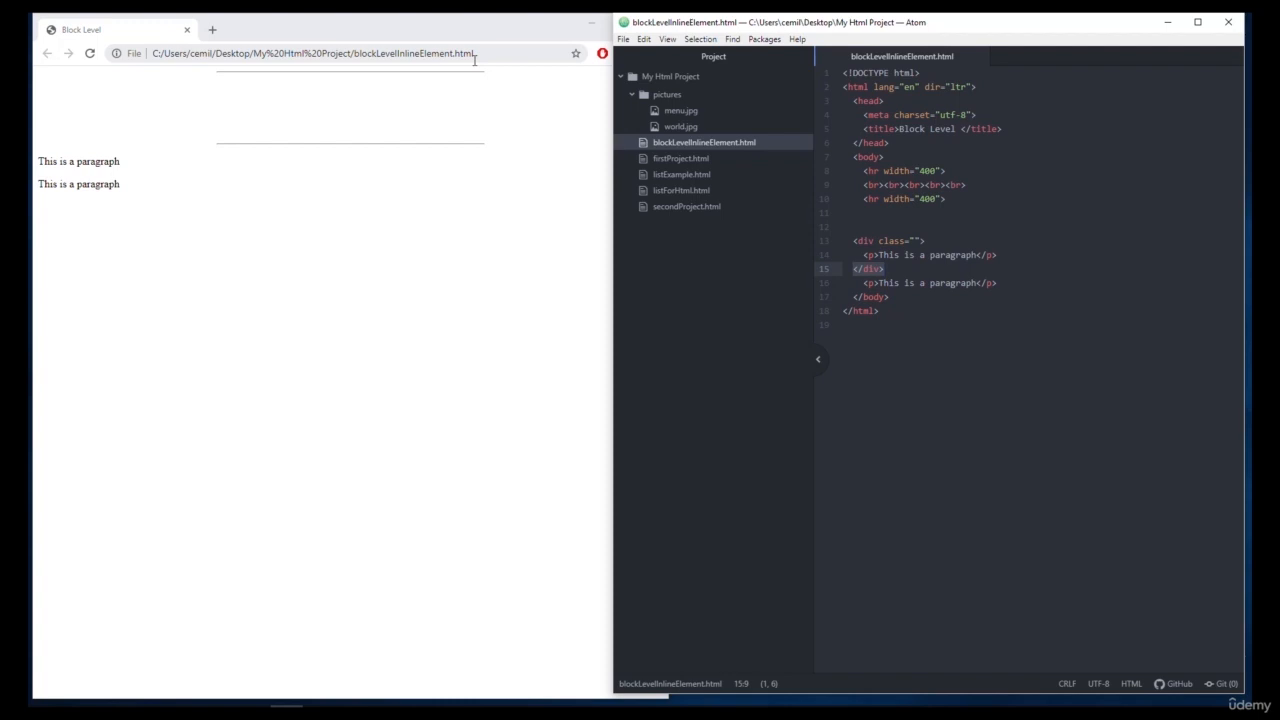
- Type 'one' inside the div, reload Chrome and select the word in the preview
{"action": "type", "text": "one"}
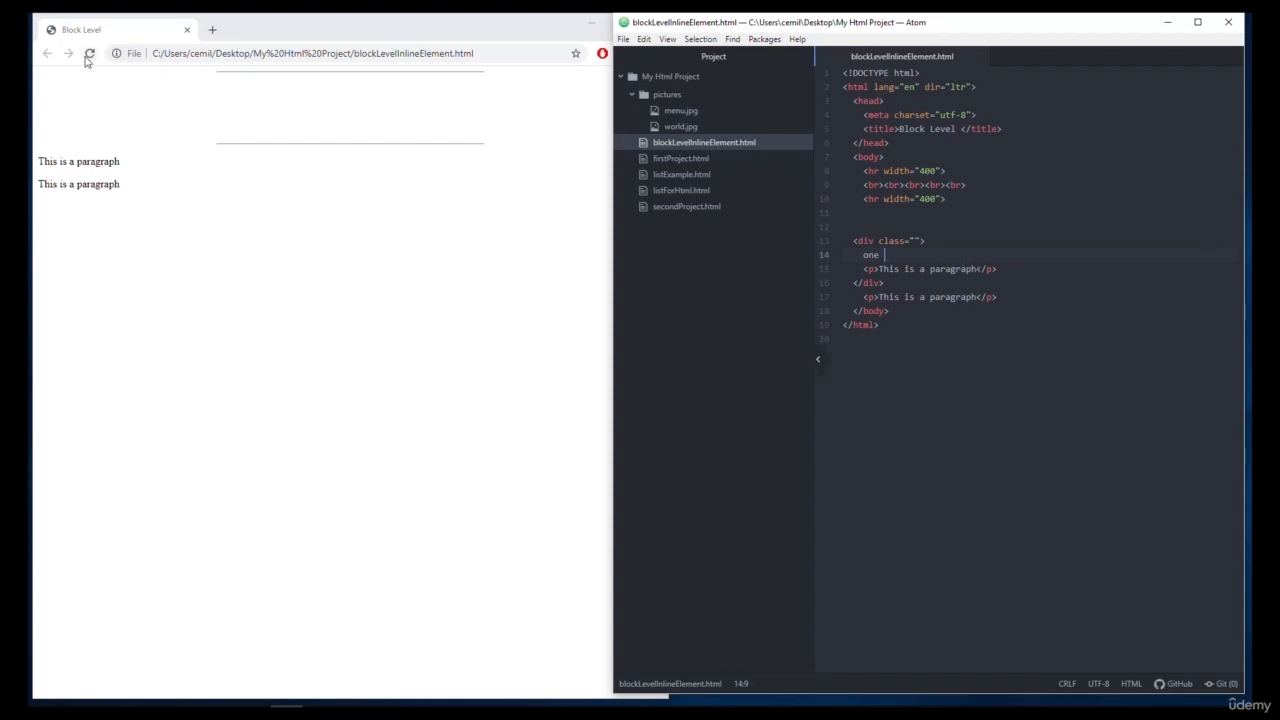
{"action": "left_click", "coordinate": [89, 53]}
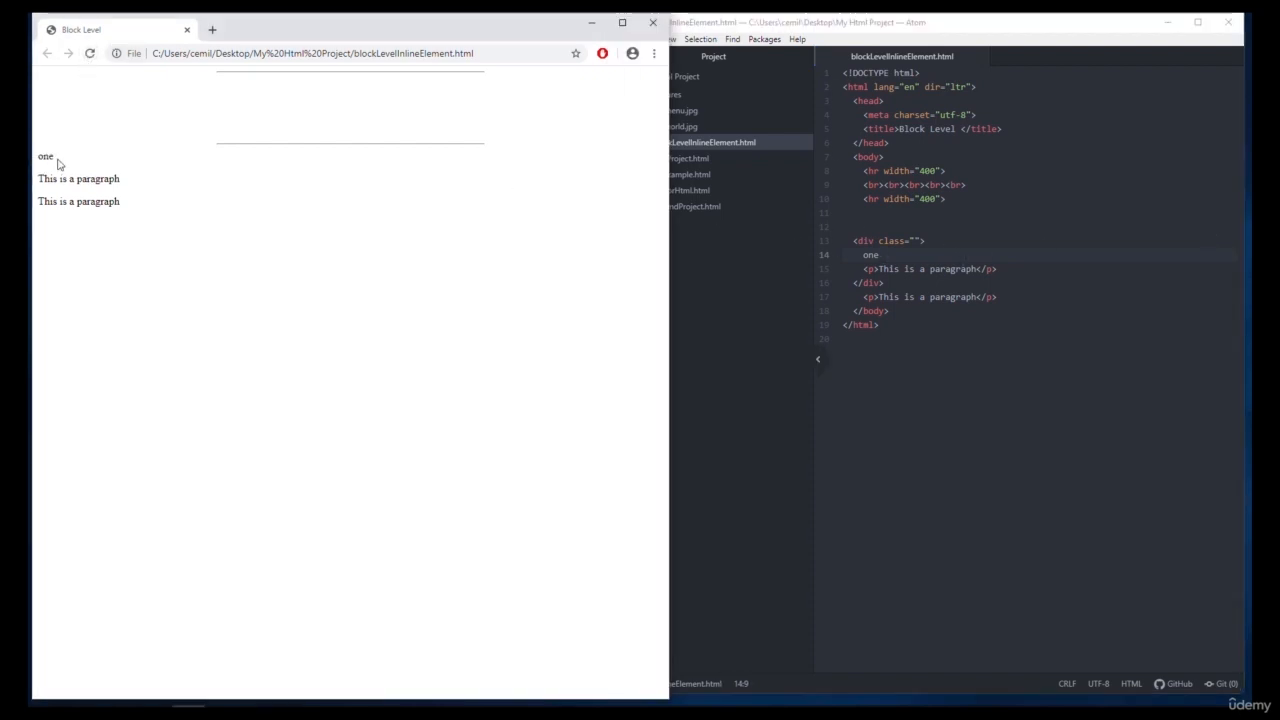
{"action": "double_click", "coordinate": [78, 178]}
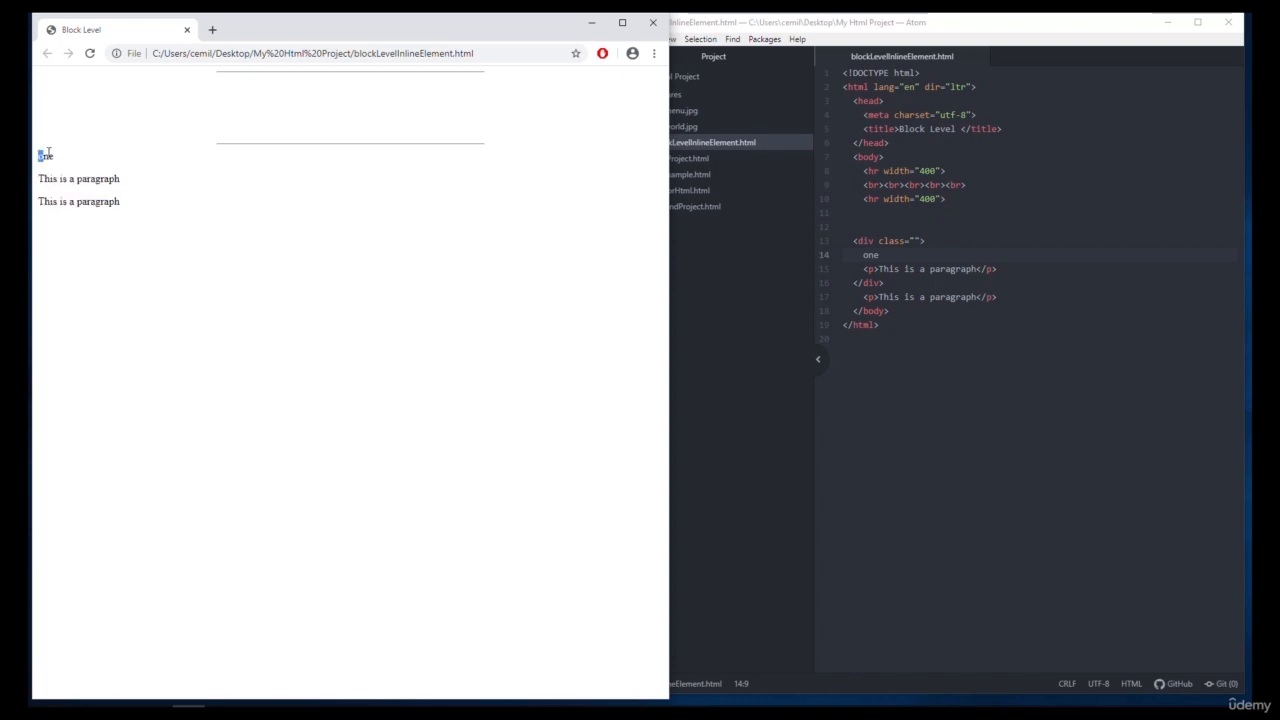
{"action": "double_click", "coordinate": [45, 156]}
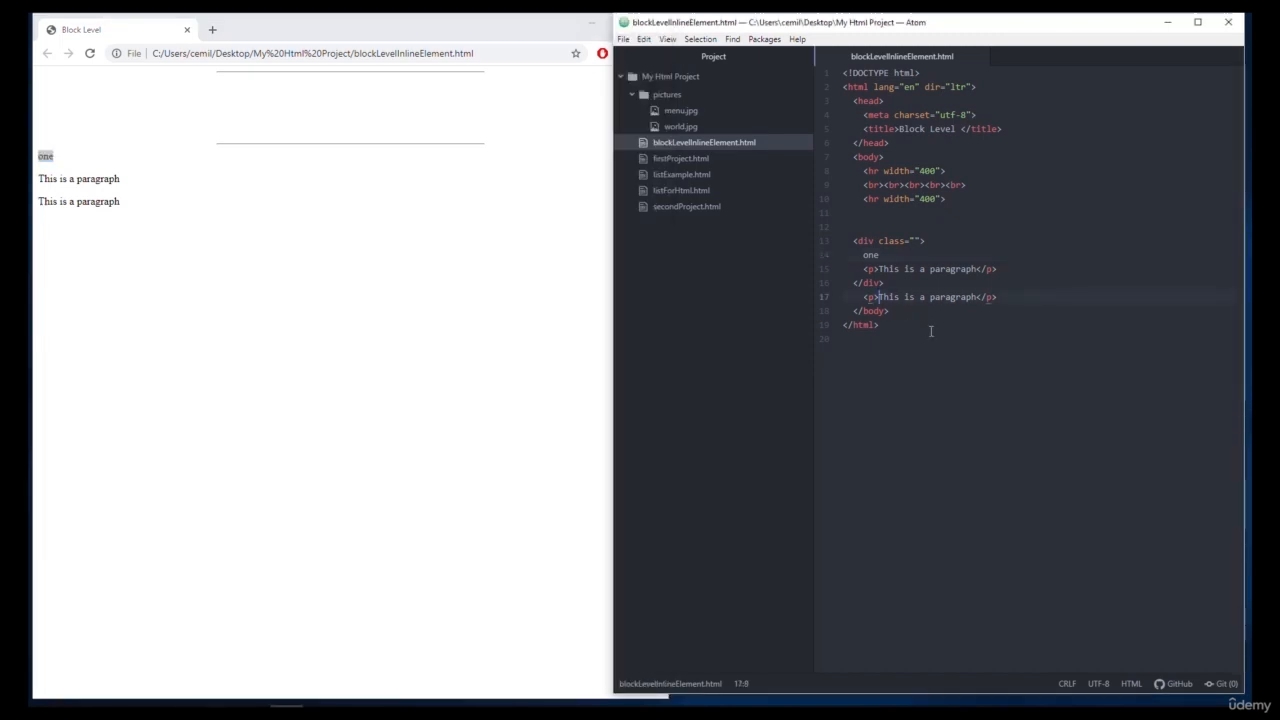
- Wrap 'This' in the last paragraph in <span> tags and select it in Chrome
{"action": "type", "text": "span></span"}
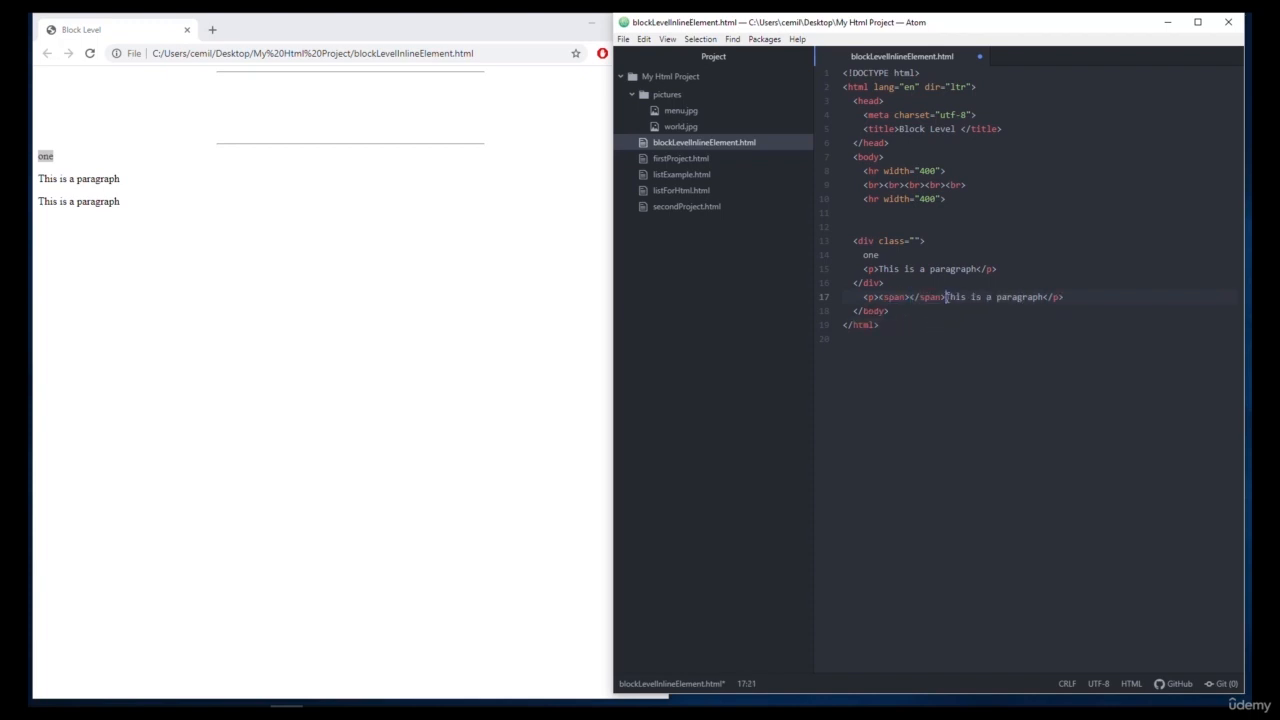
{"action": "double_click", "coordinate": [953, 296]}
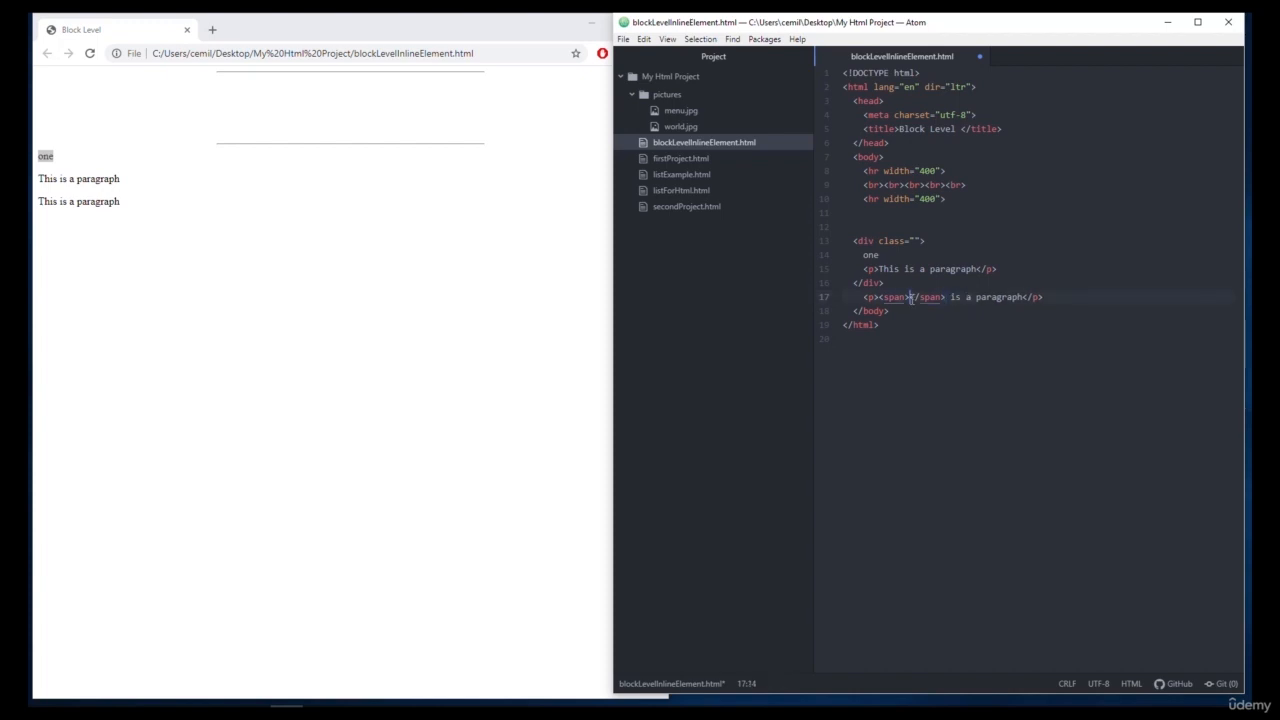
{"action": "type", "text": "This"}
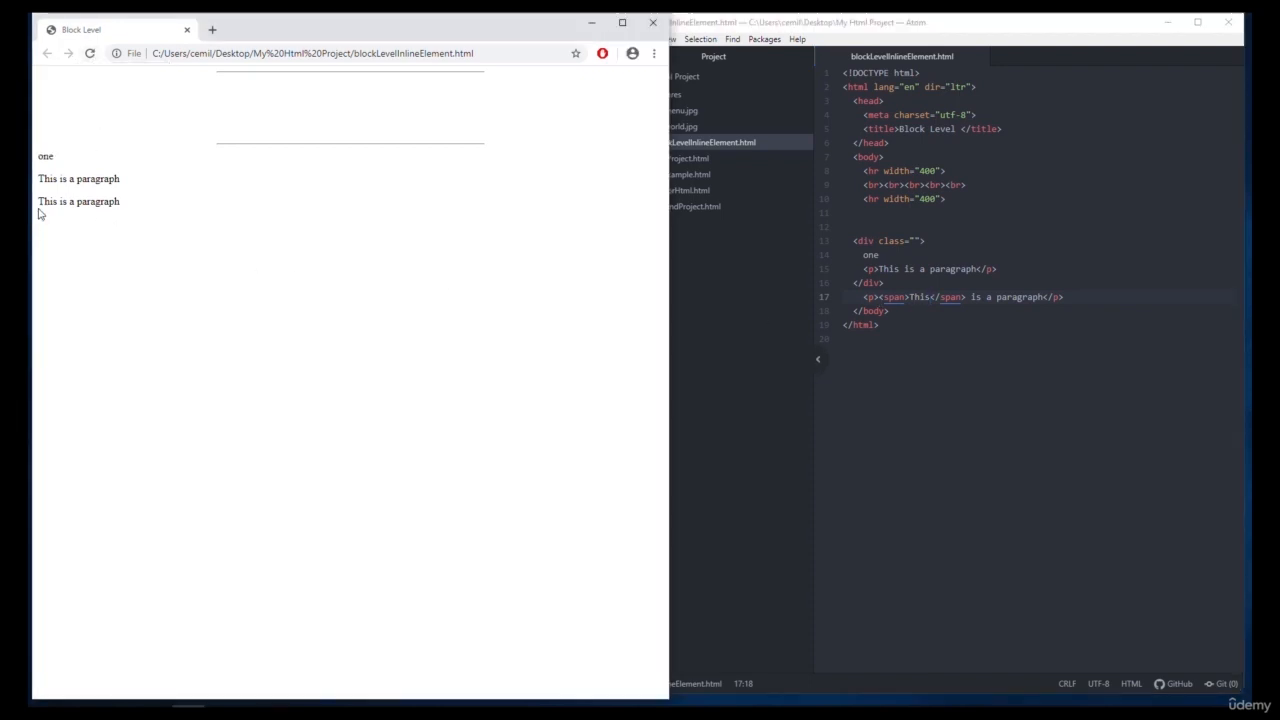
{"action": "double_click", "coordinate": [46, 201]}
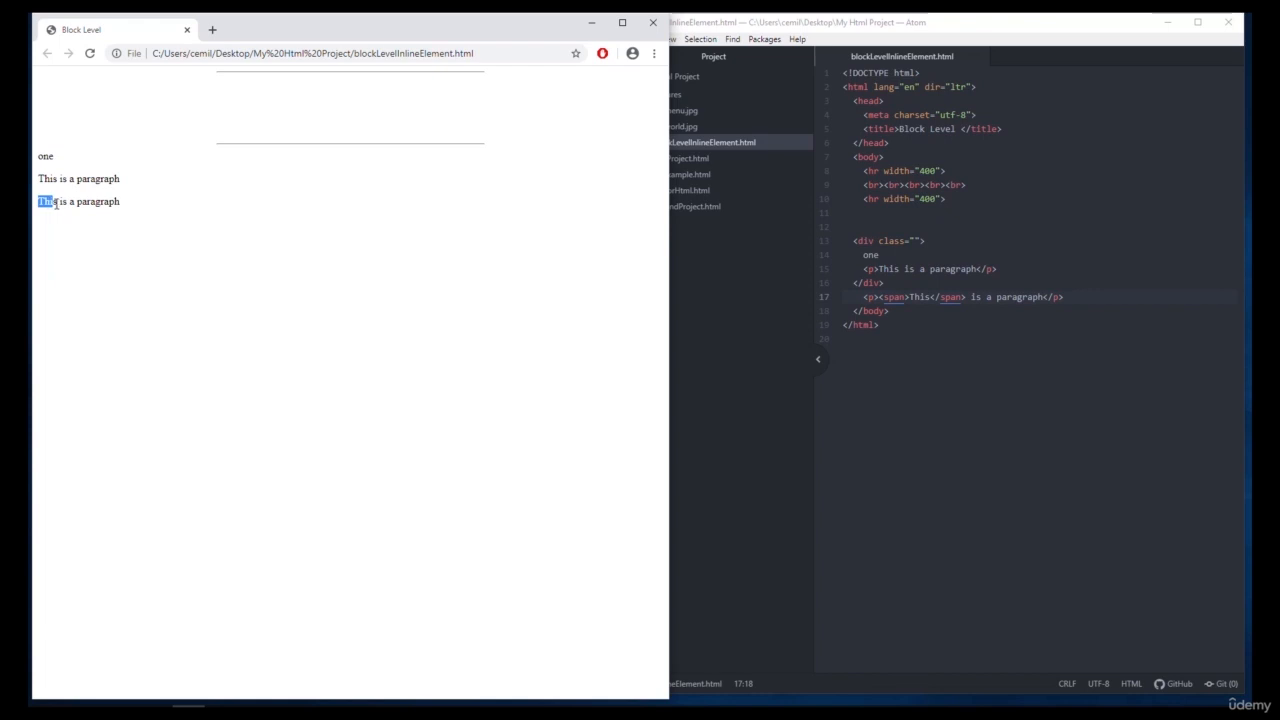